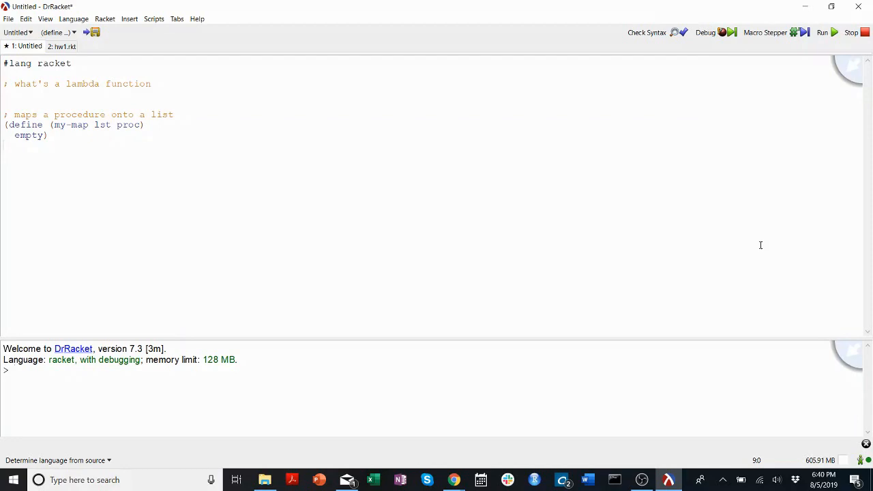
mouse_move(331, 109)
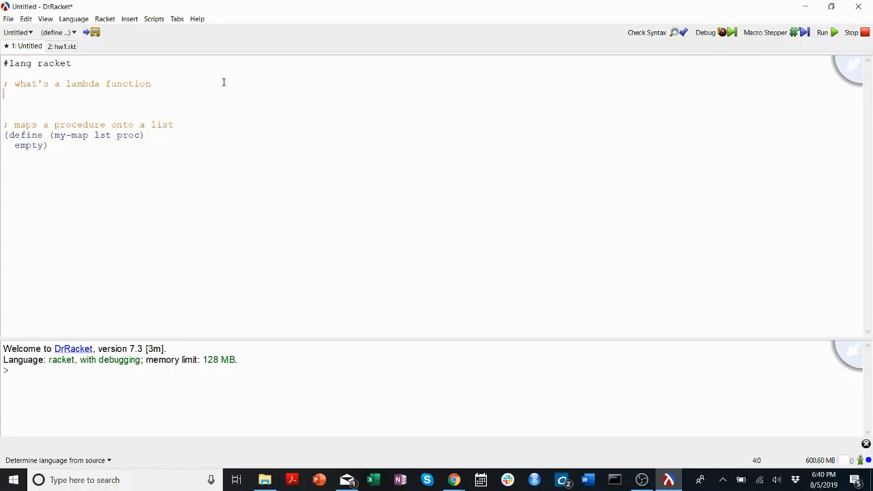
Add the comment '; are functions that output a procedure/function'
text(; are functions that output)
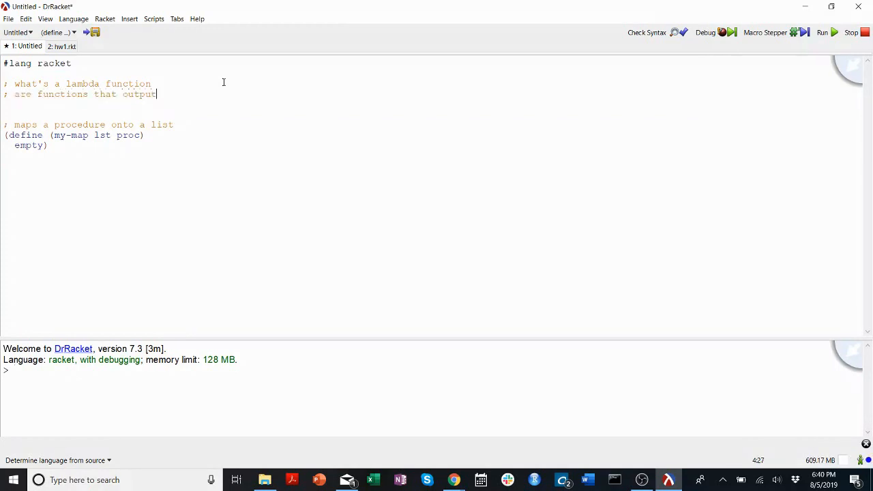
text(a procedure/)
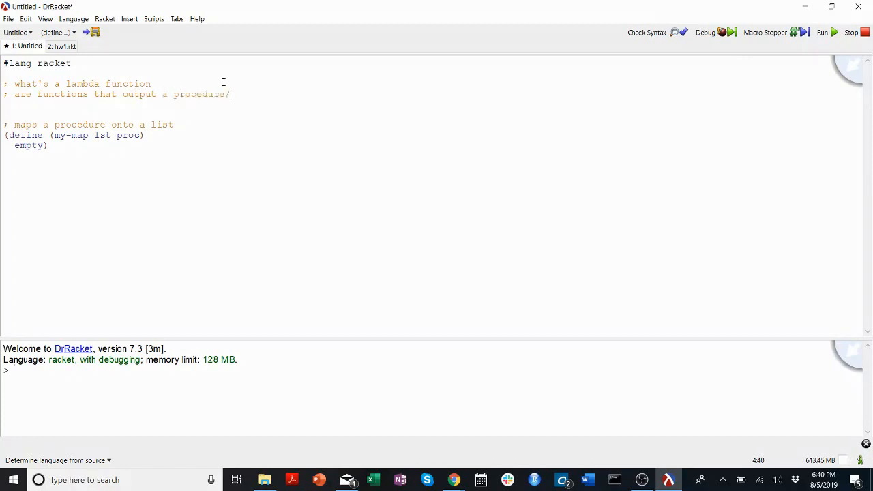
text(function)
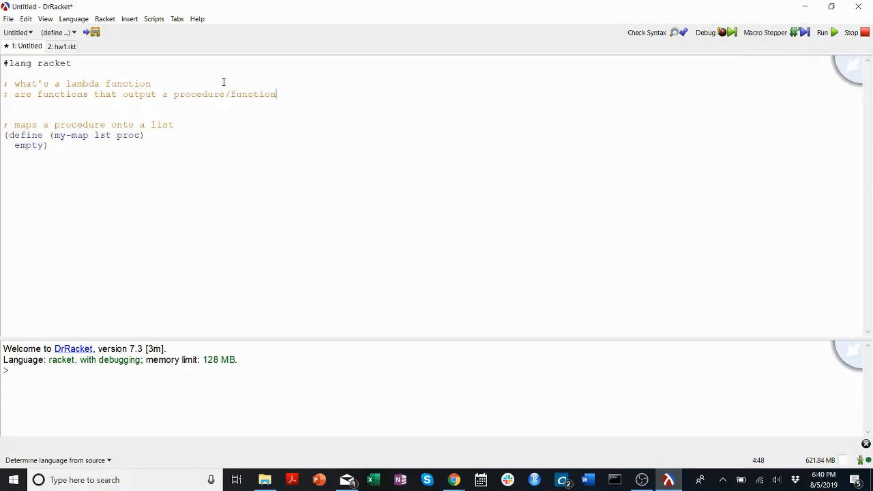
Define (function1) as (lambda (x) (+ x 1)), correcting the x1 typo
text((define)
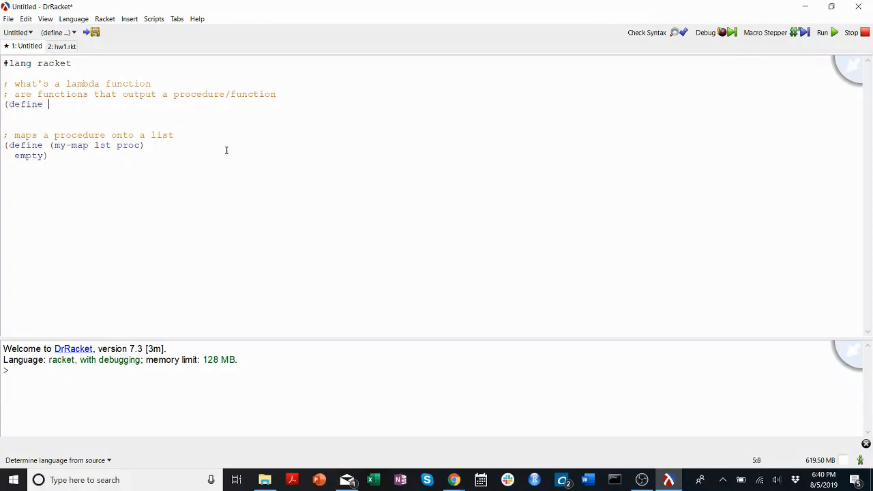
text((function1) (lam)
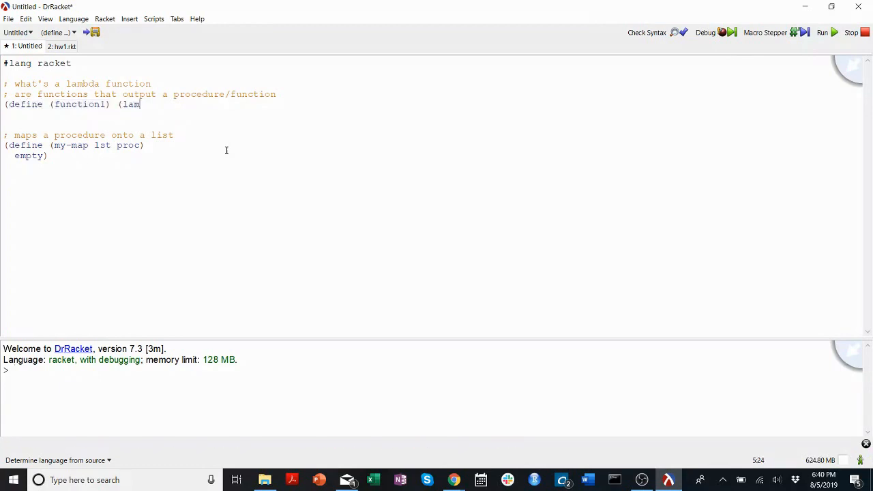
text(bda (x))
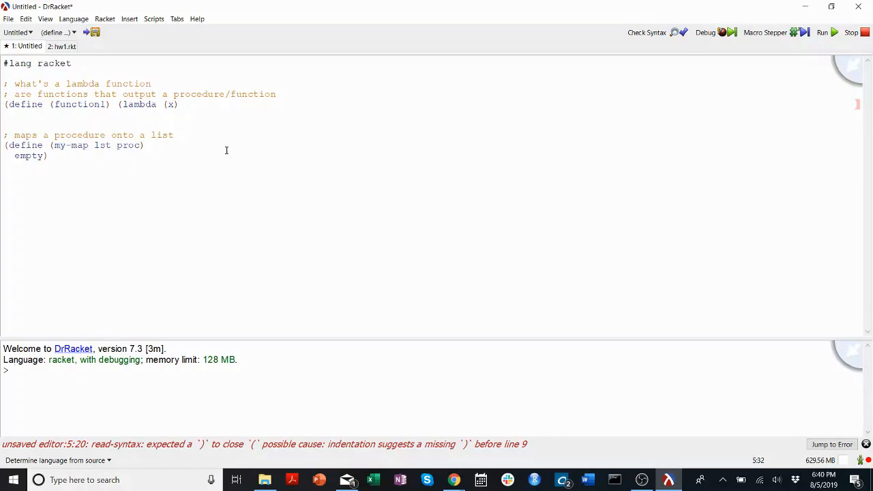
text((+ x1)
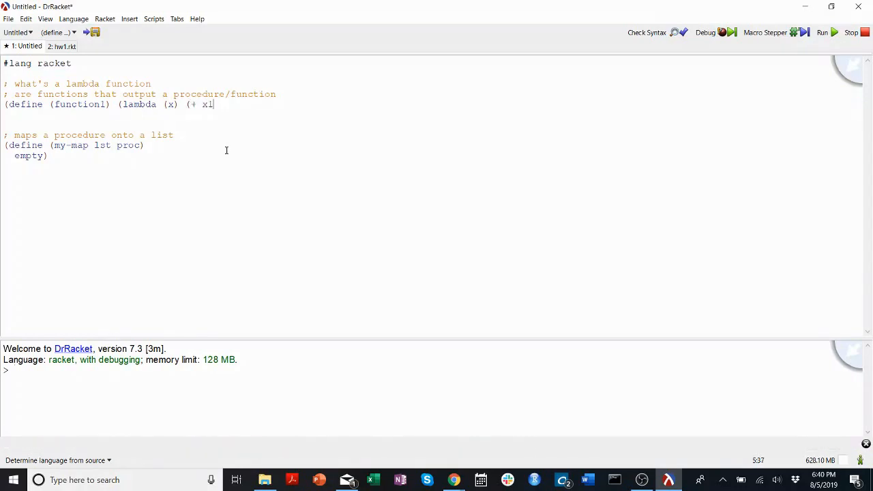
click(822, 33)
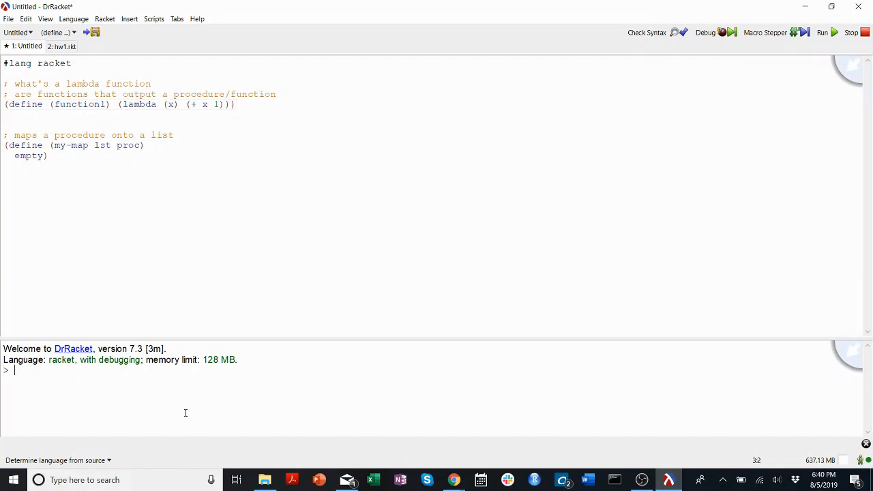
Evaluate (function1) and ((function1) 5) in the REPL, getting a procedure and 6
text((function1)
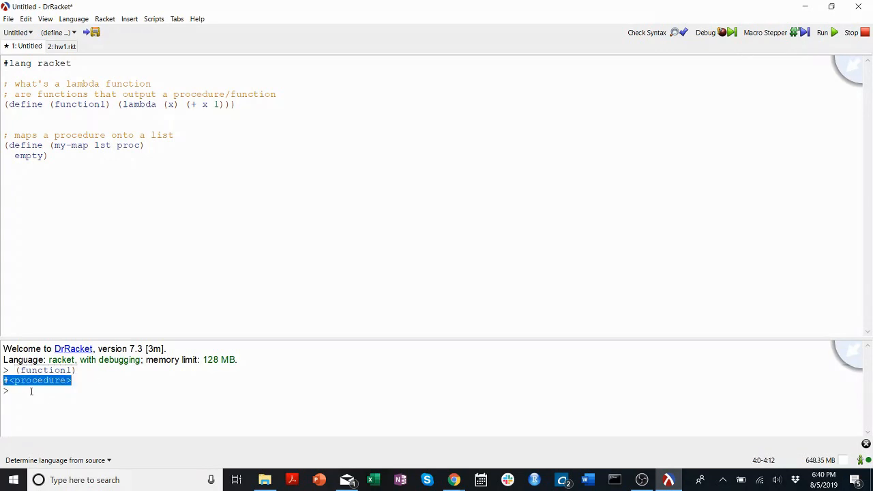
text(((function1)
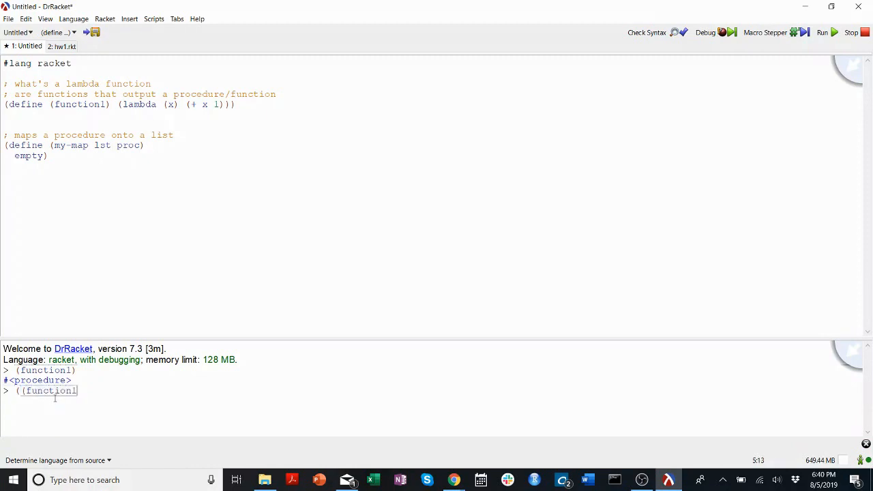
text(5))
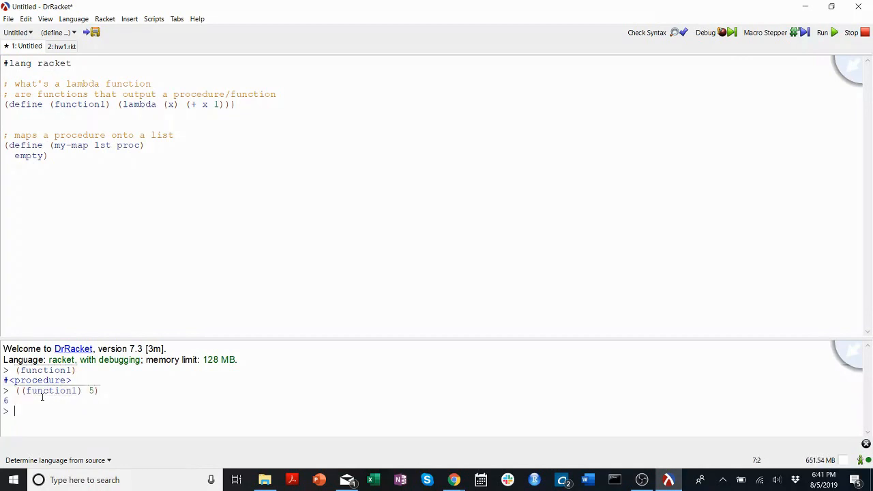
double_click(49, 391)
text(; lambda functions have two inputs)
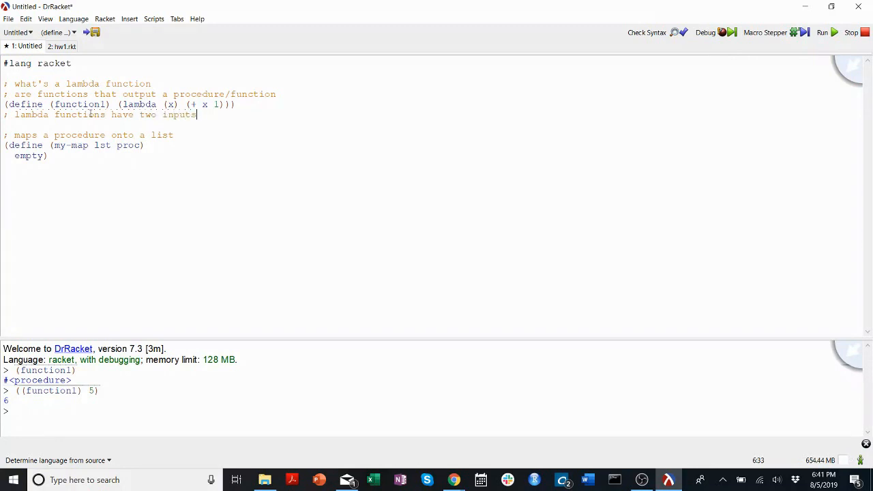
Extend the comment: '-> 1. the arguments enclosed by parentheses, 2. the output of the function'
text(->)
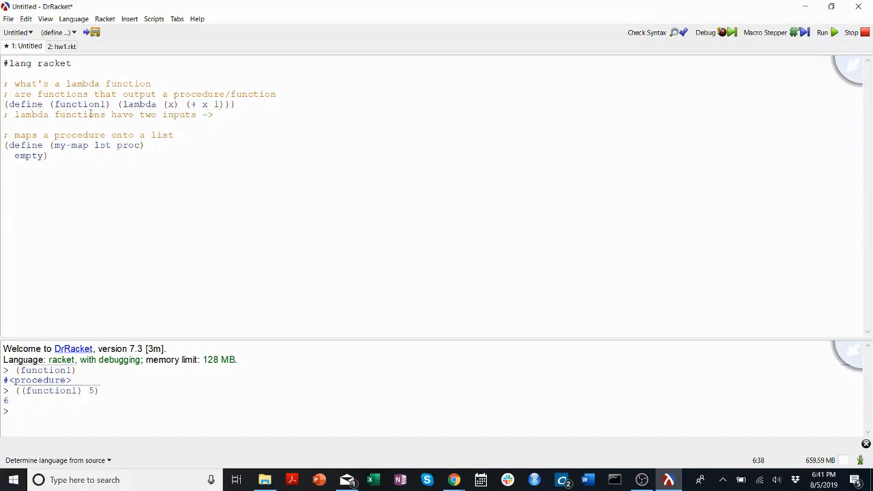
text(1.)
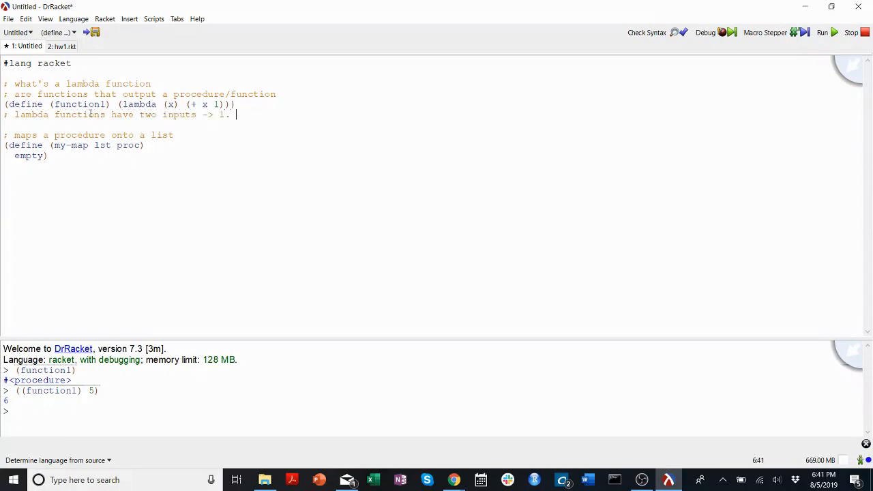
text(the arguem)
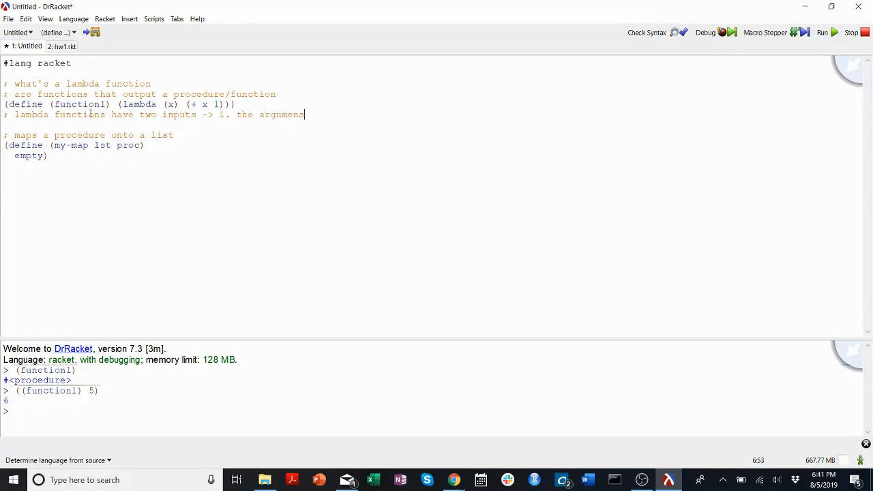
text(enclosed by par)
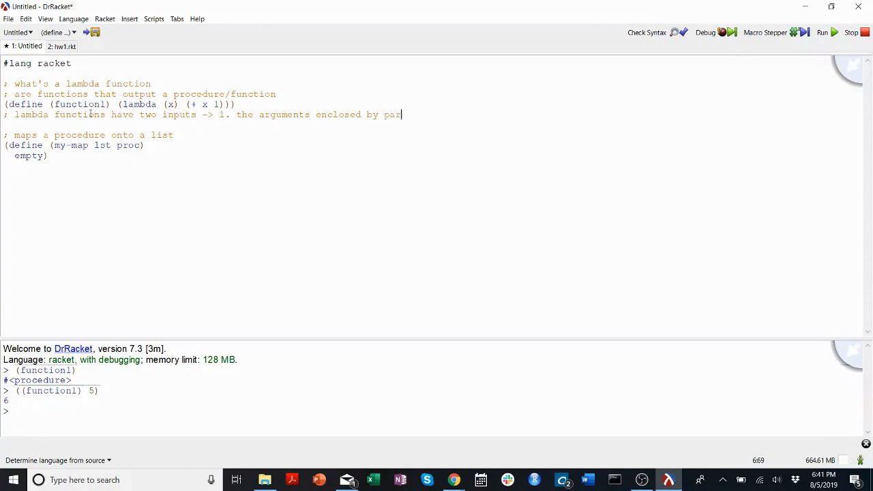
text(nte)
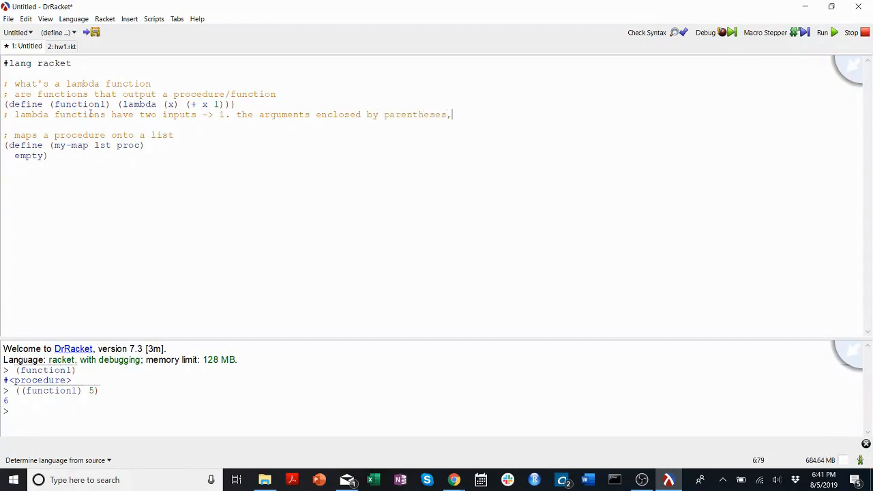
text(2. the c)
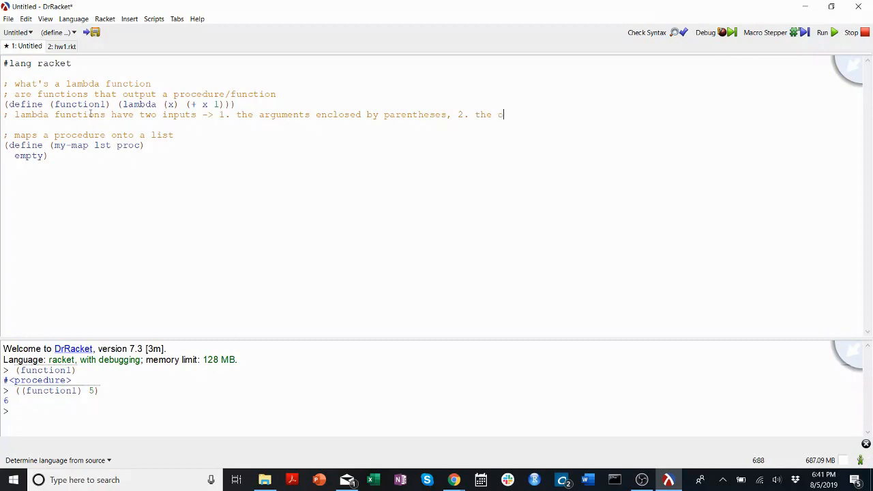
text(utp)
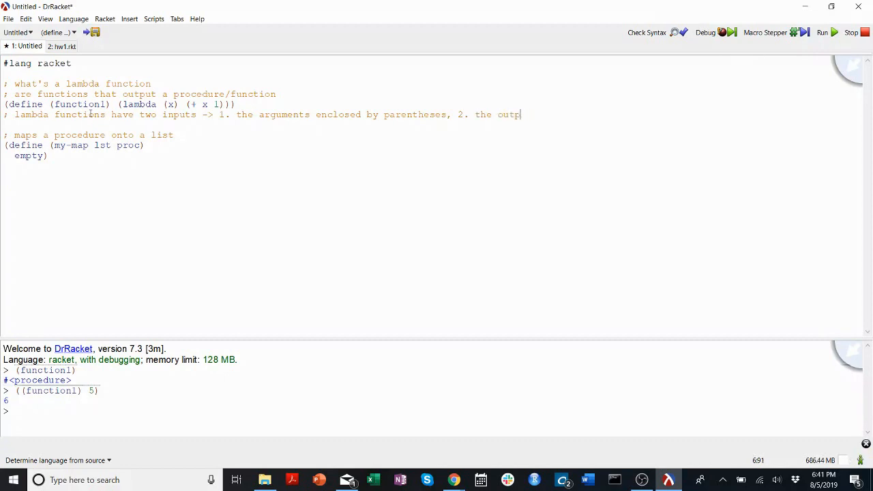
key(BackSpace)
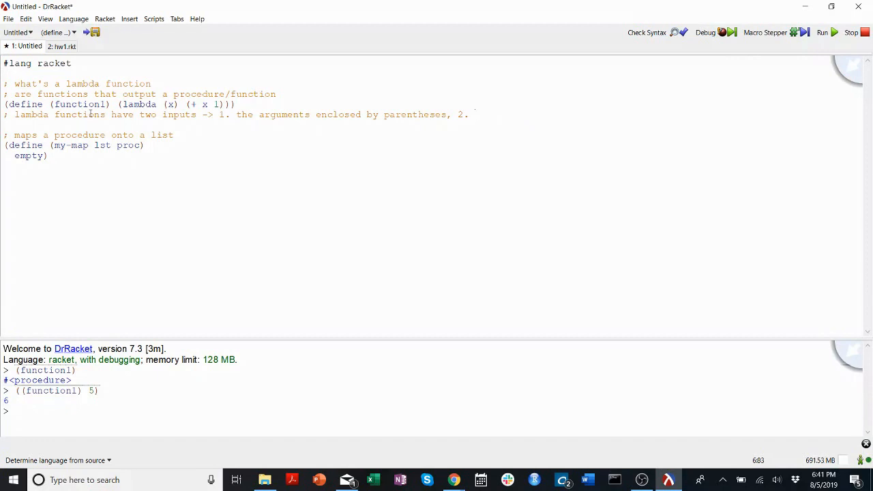
text(the output of t)
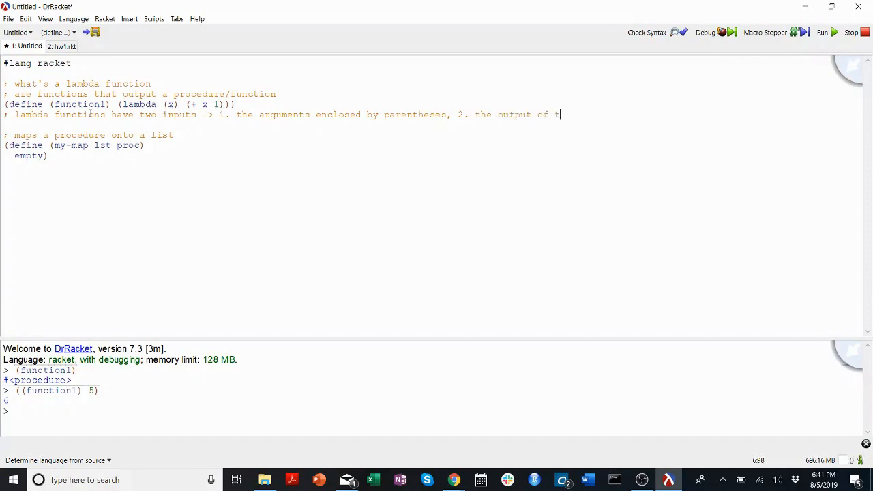
text(he function)
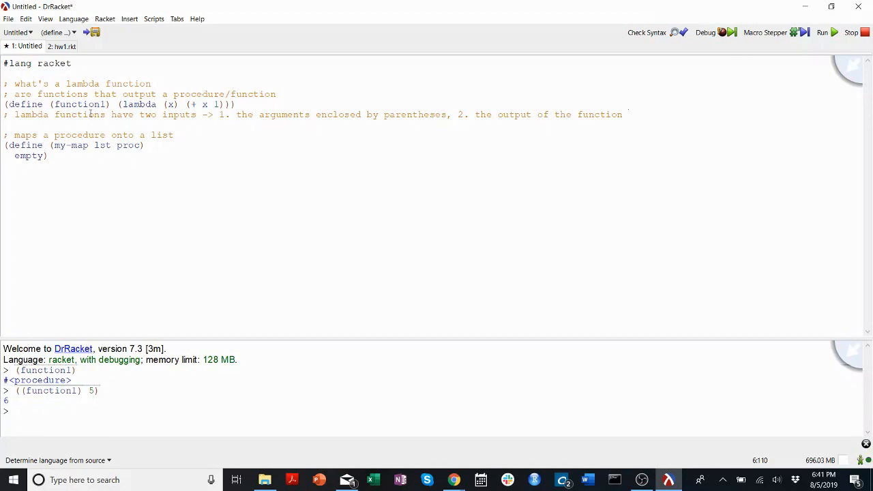
text(outb)
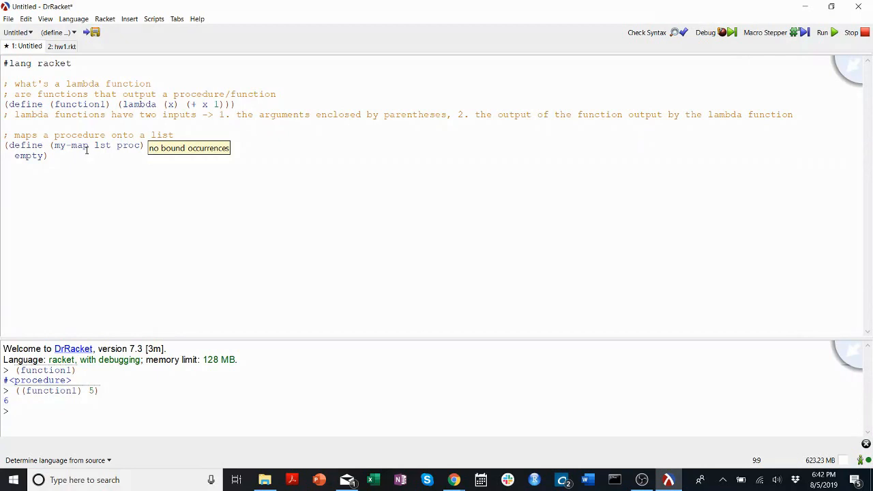
Replace my-map's empty body with (if (empty? lst) '() (cons (proc (car lst)) (my-map (cdr lst) proc)))
double_click(29, 156)
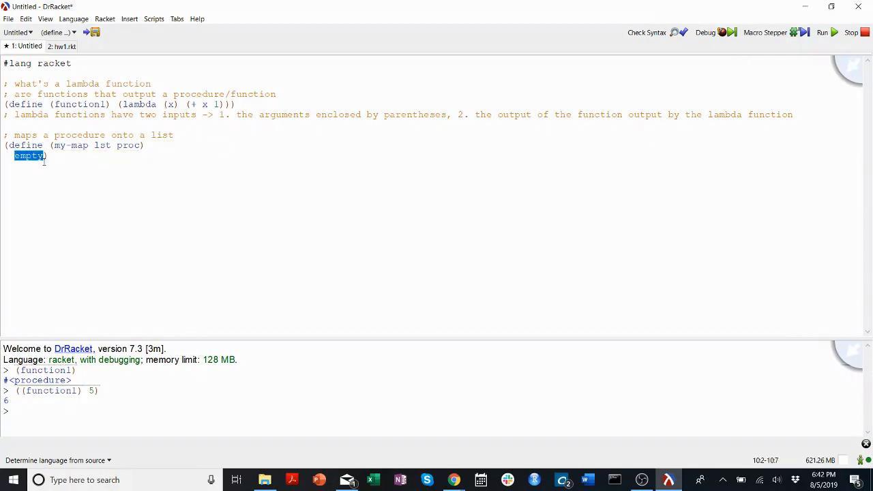
text(If)
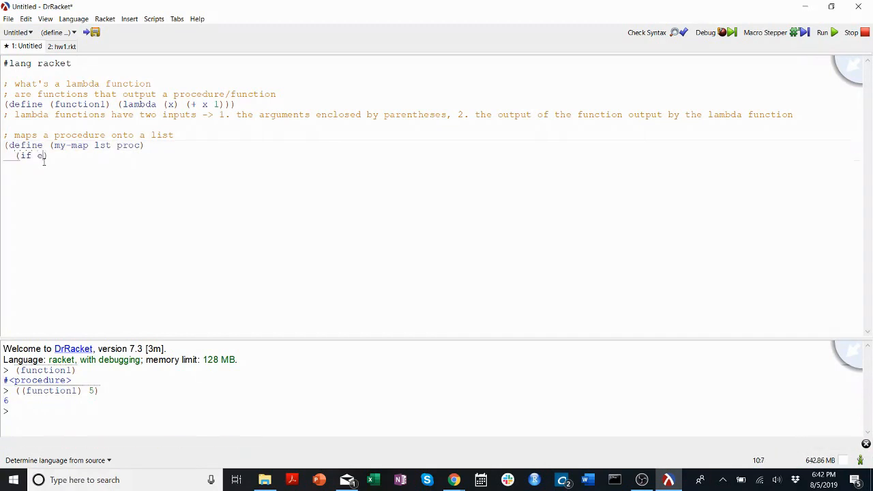
text(empty? l))
text((cons ()
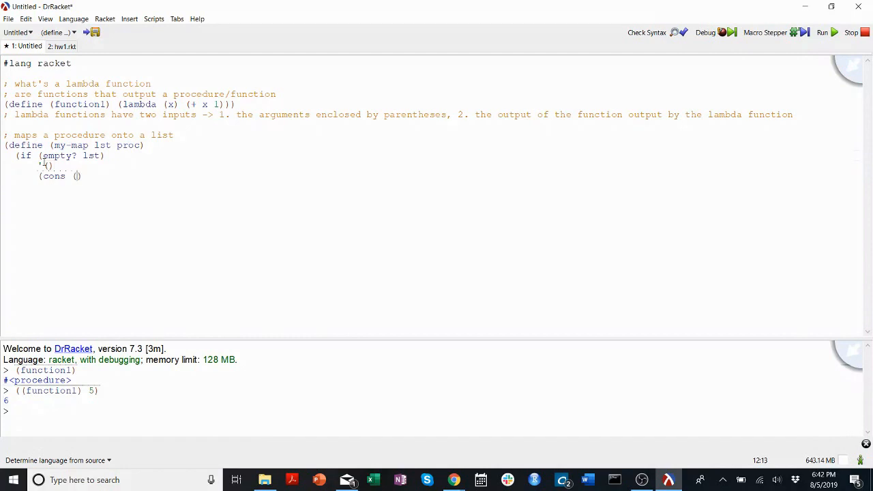
text(proc (car lst)
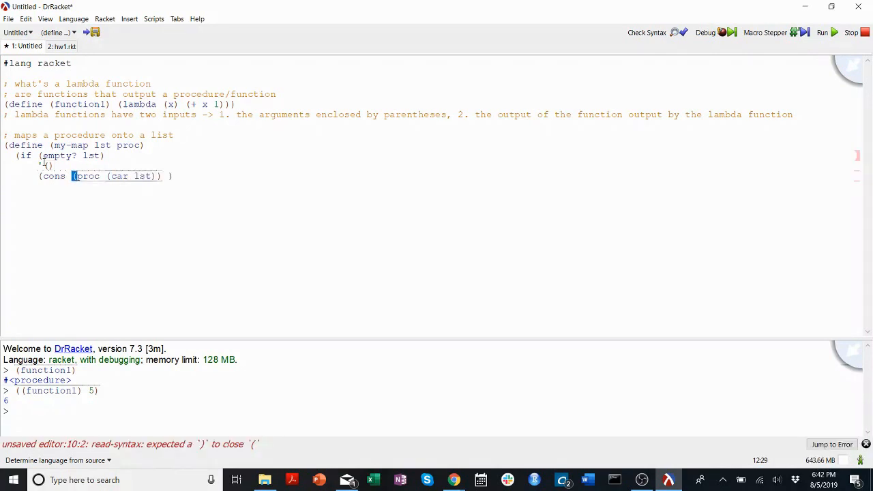
text(())
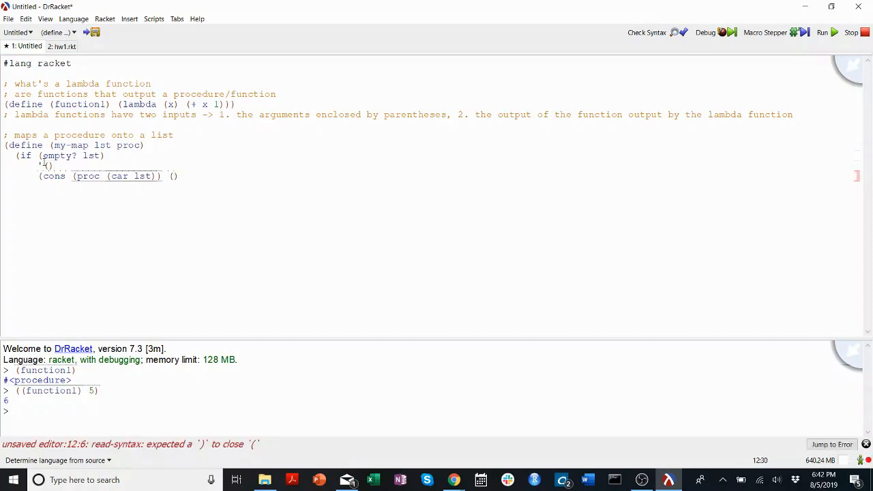
text((my-map ()
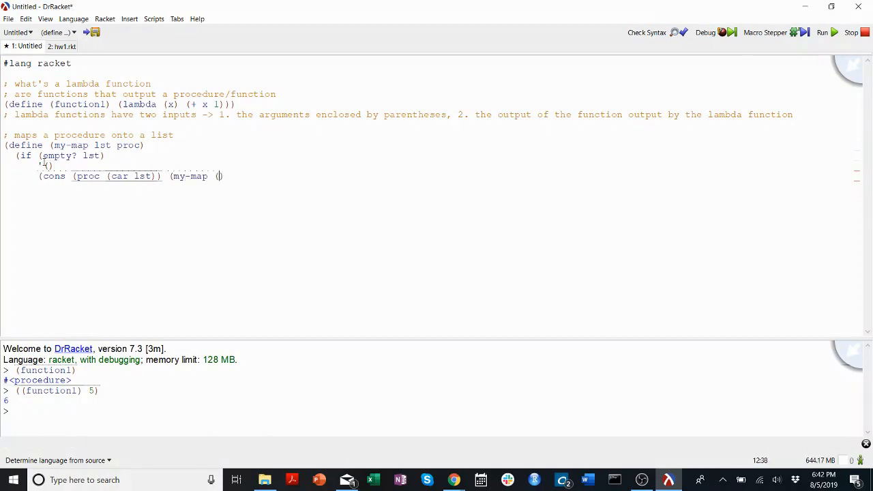
text(cdr lst) proc)))))
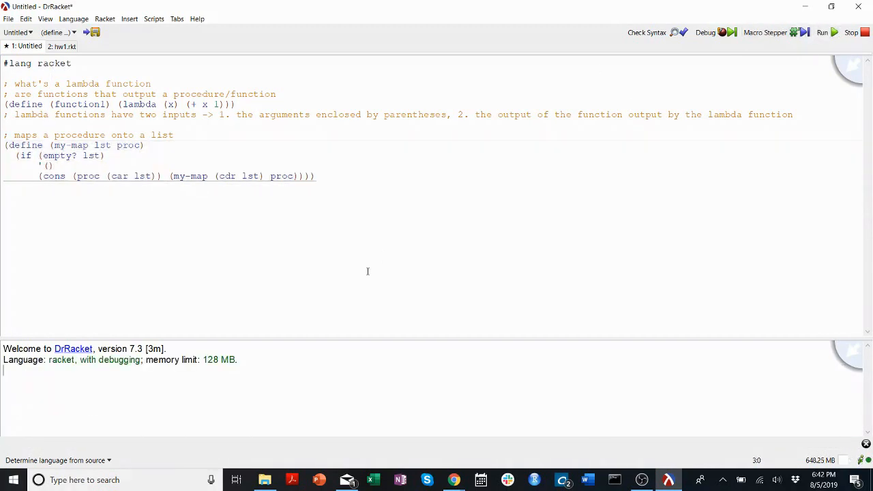
Run (my-map '(1 2 "hello") string?) in the REPL, returning '(#f #f #t)
text((my-)
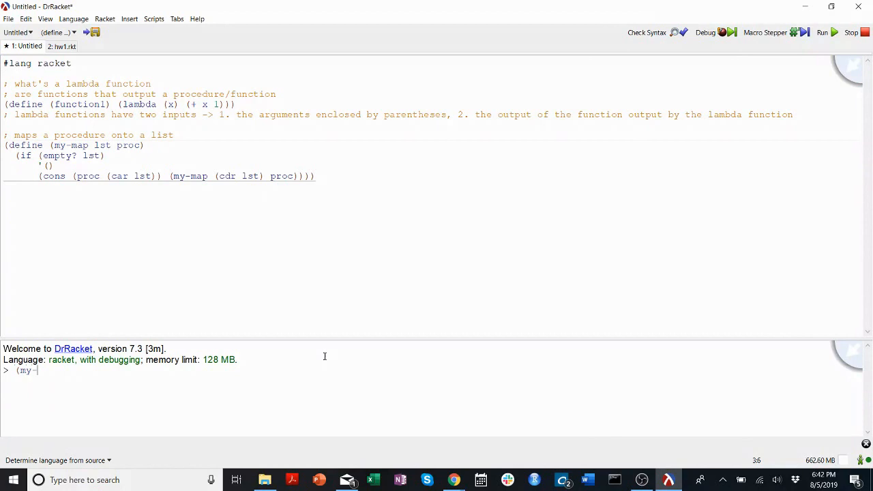
text(map '( 1 2 "hello") string?)
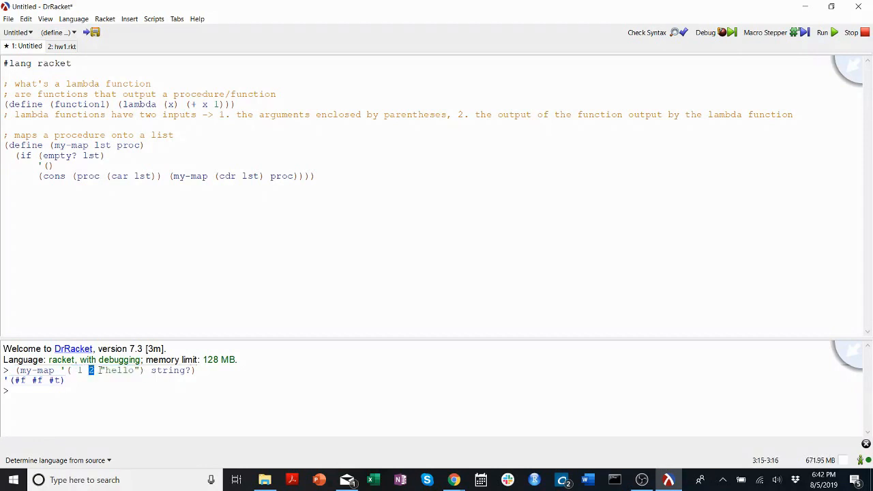
double_click(118, 371)
text(; my-map)
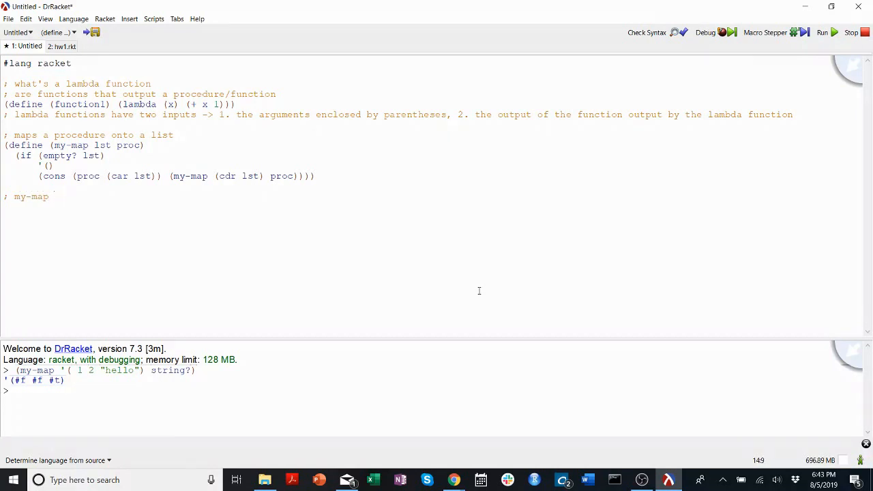
Write the comment planning to list each element, add a 0, then append 'hello
text(; i want to)
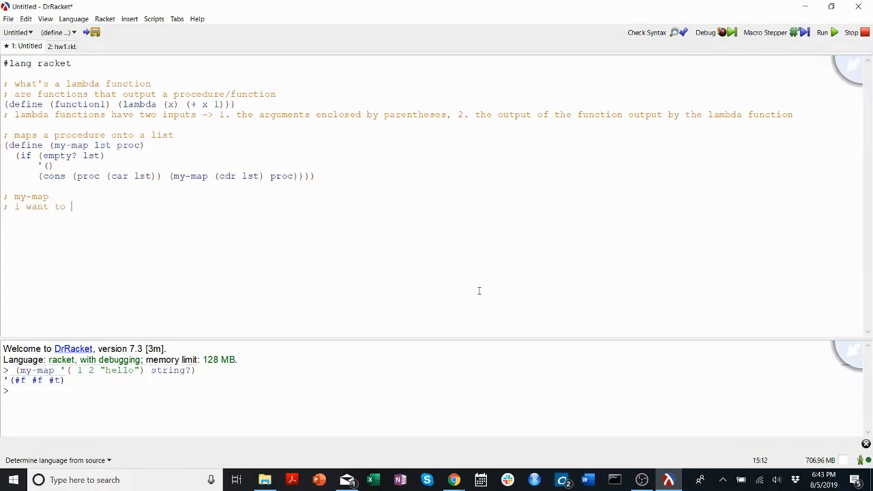
text(mak)
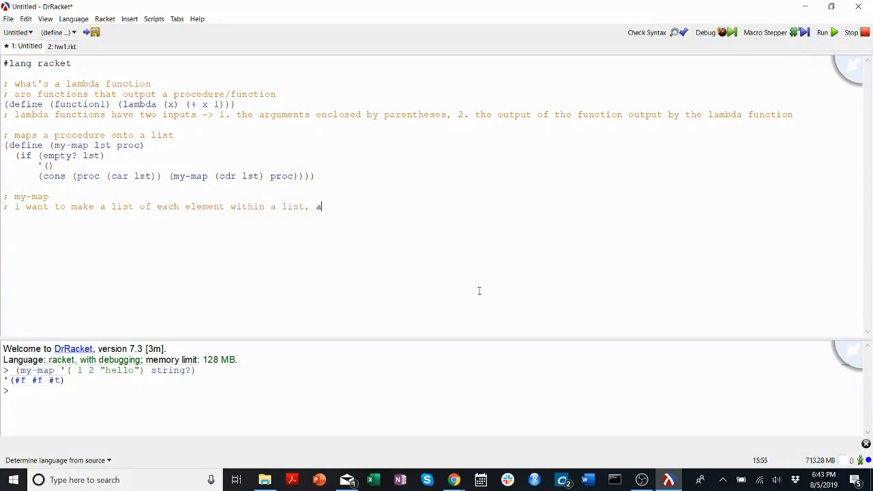
text(dd a 0 into that)
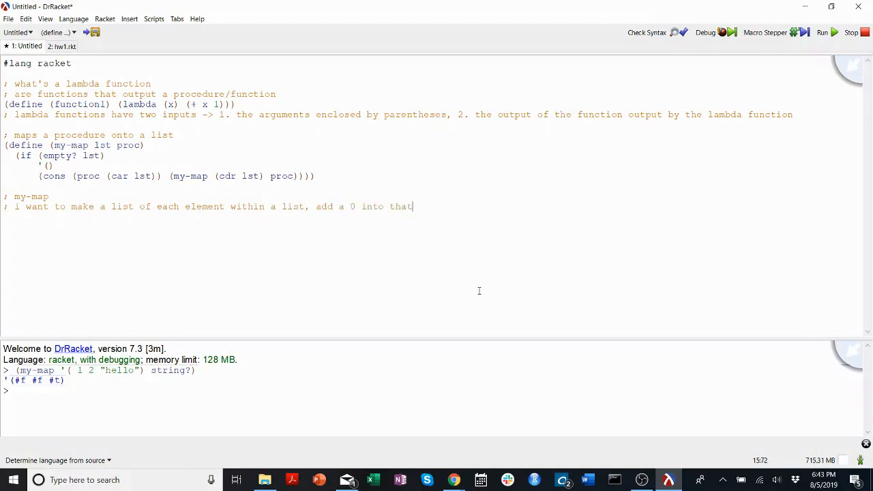
text(list, and then)
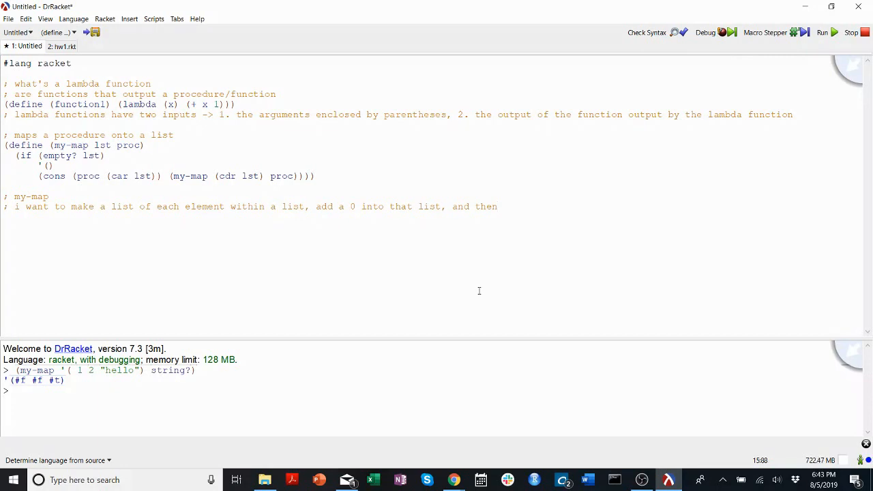
text(appea)
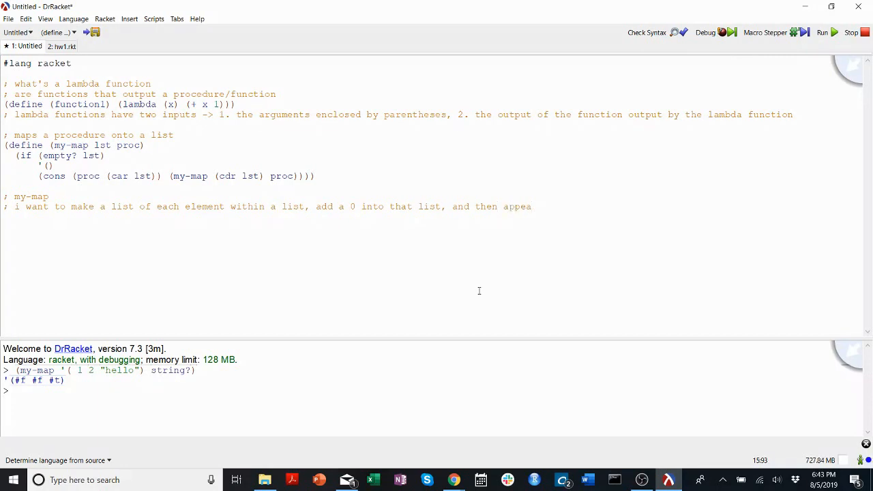
text(append another 1)
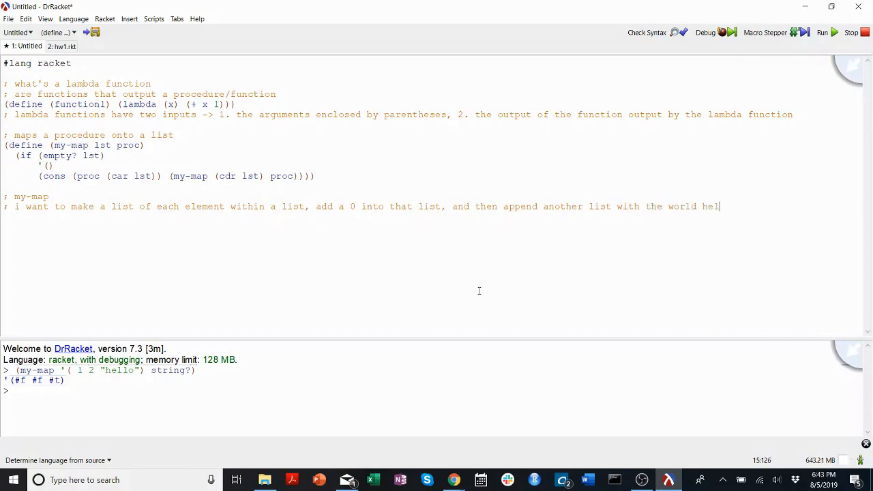
text(lo)
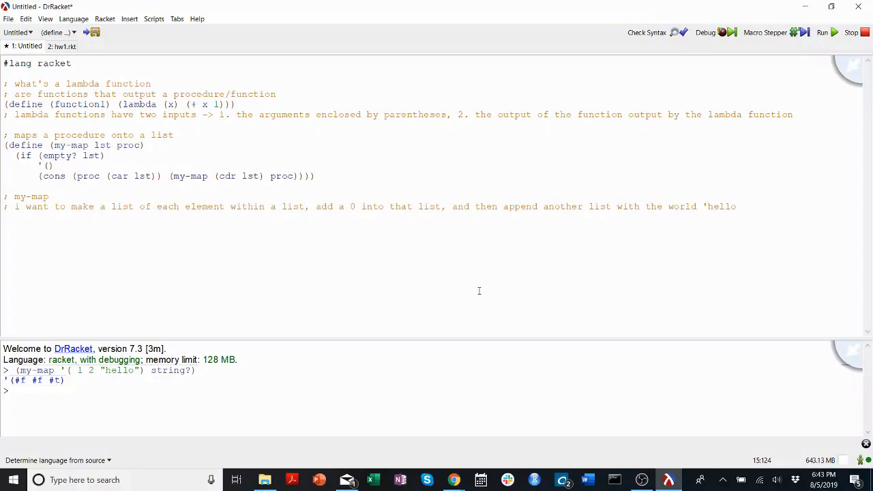
text(()
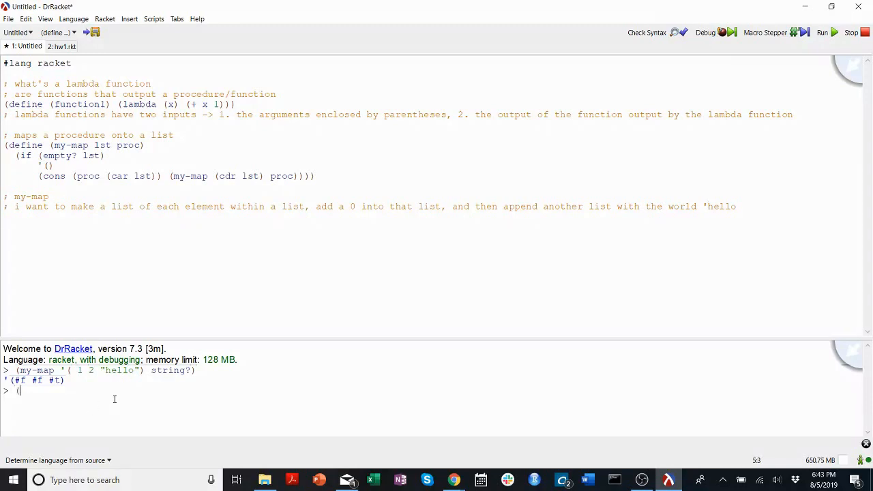
Start the REPL sketch (my-map '(1 2 "hello") (append '(hello) ..
text(my-map)
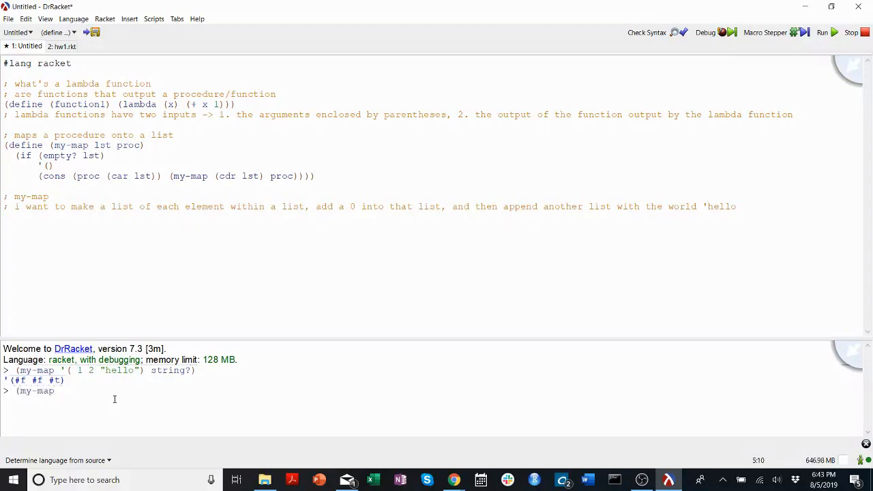
text('( 1 2)
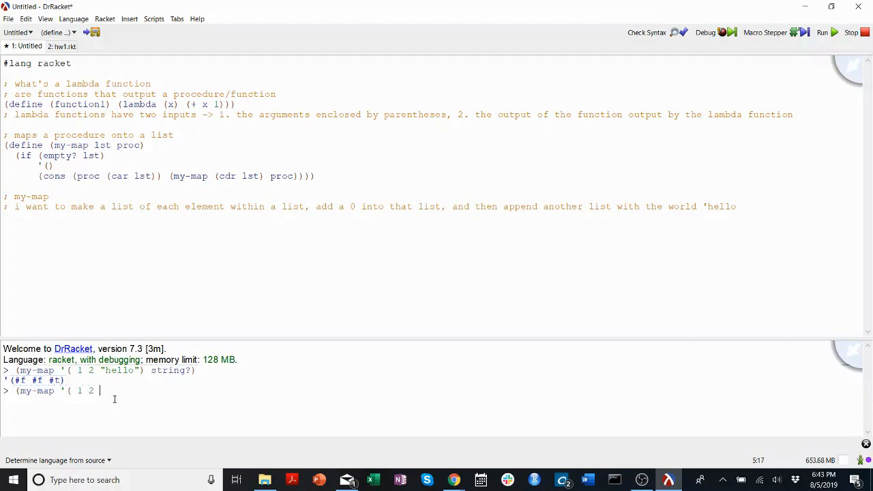
text("hello"))
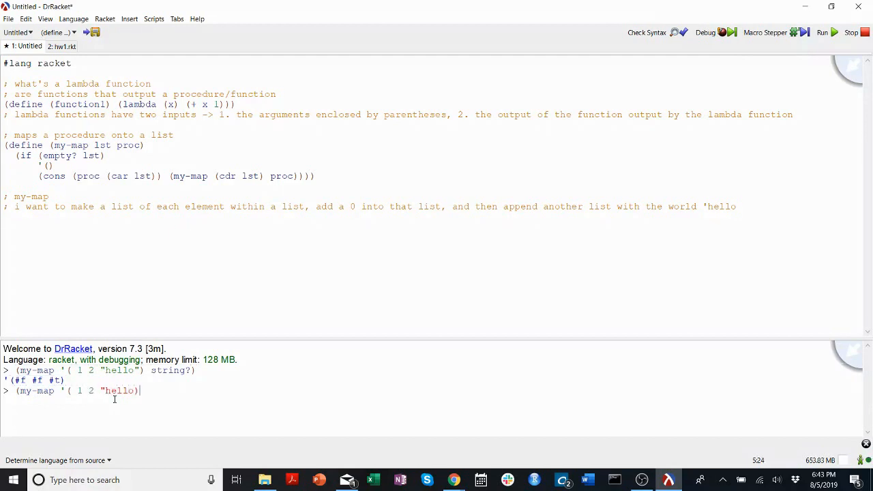
key(Backspace)
text(")
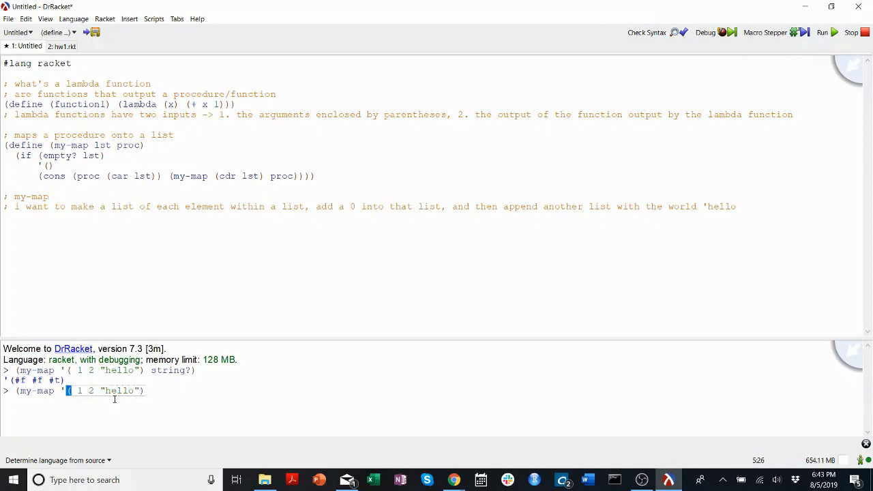
text((append)
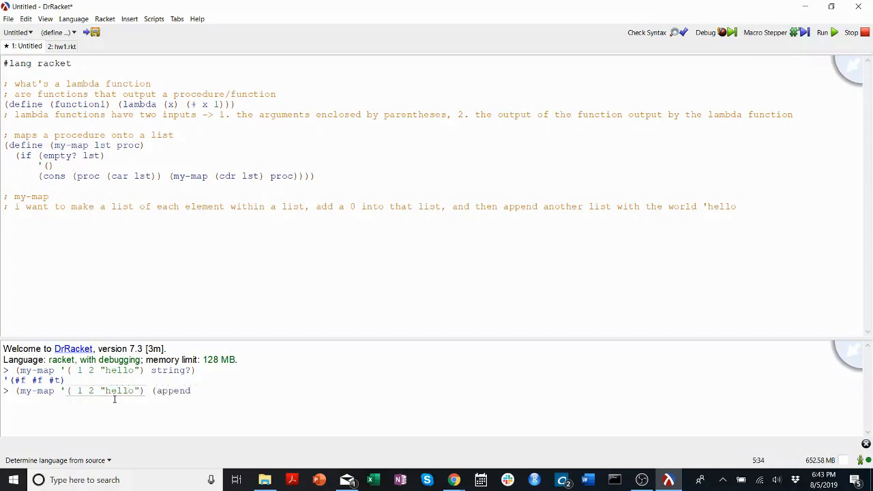
text('()
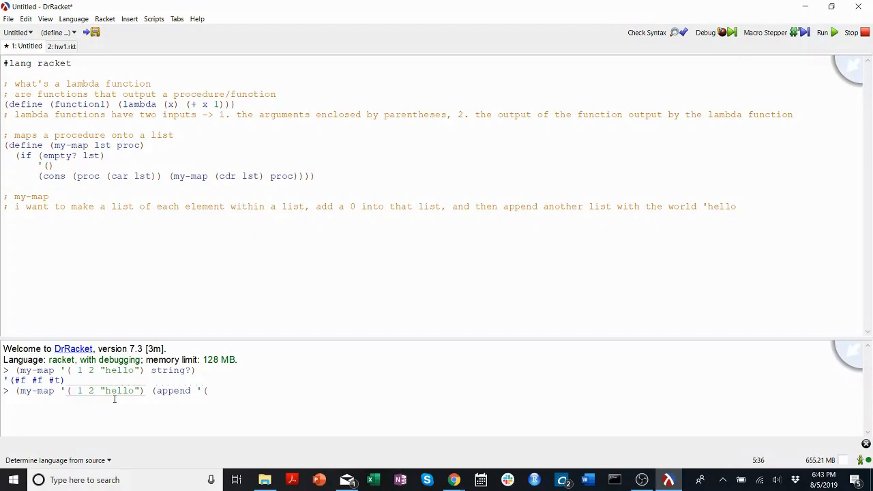
text('hello)
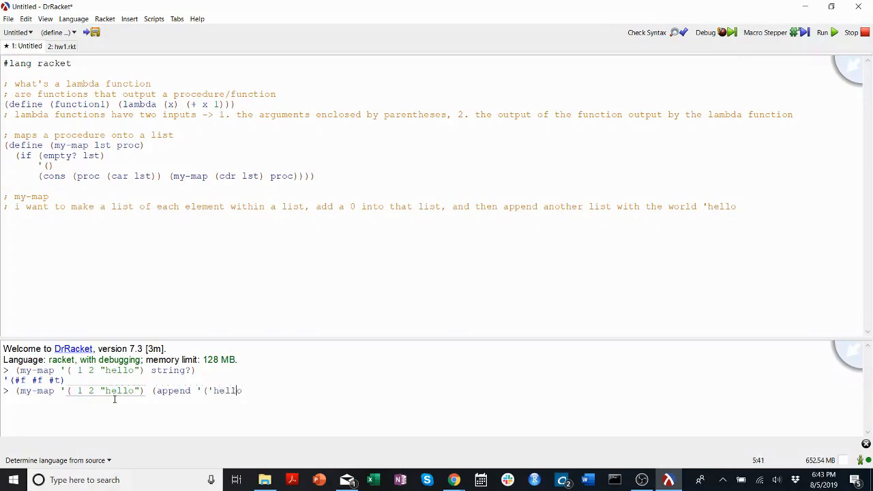
key(Backspace)
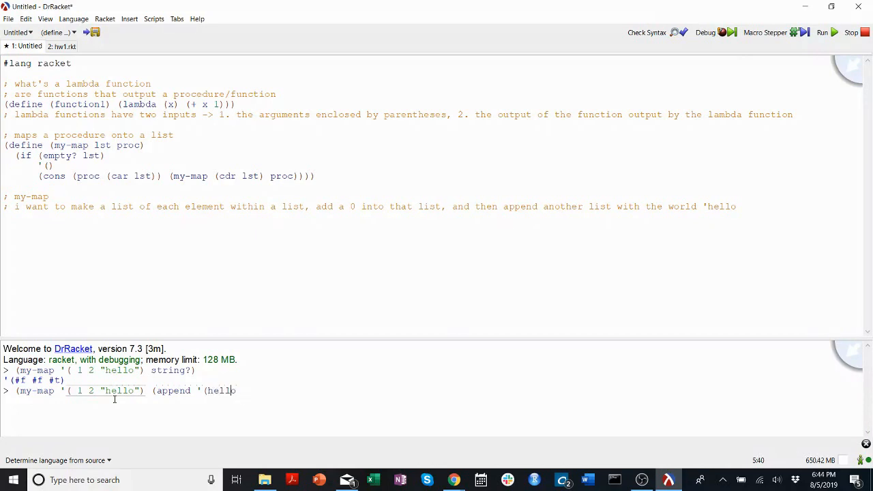
Finish the sketch's appended part as (cons 0 (each element))
text())
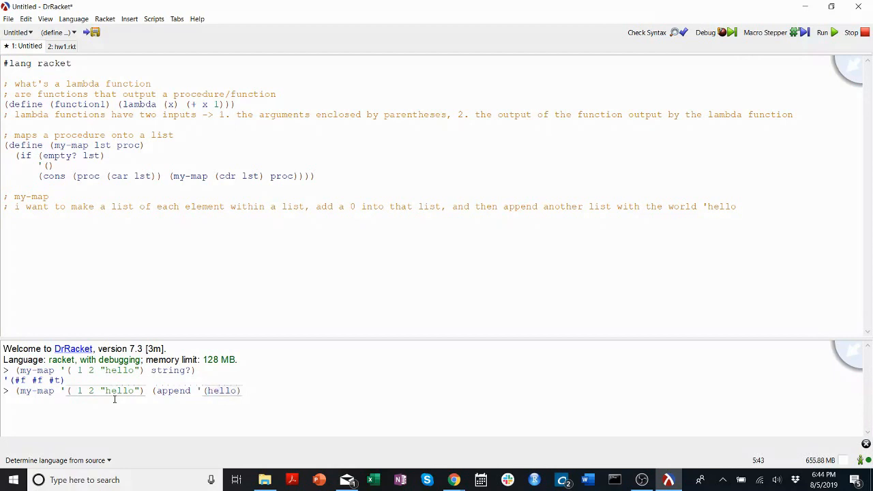
text((list )))
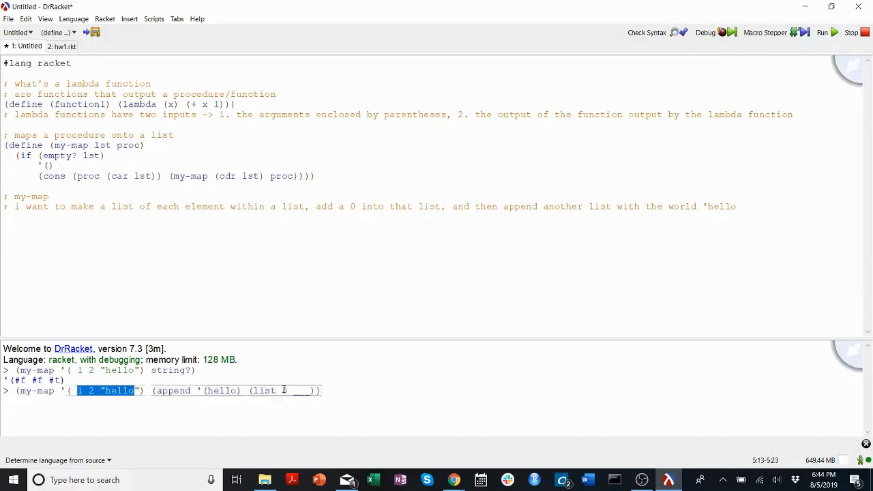
text(0 each elem,e)
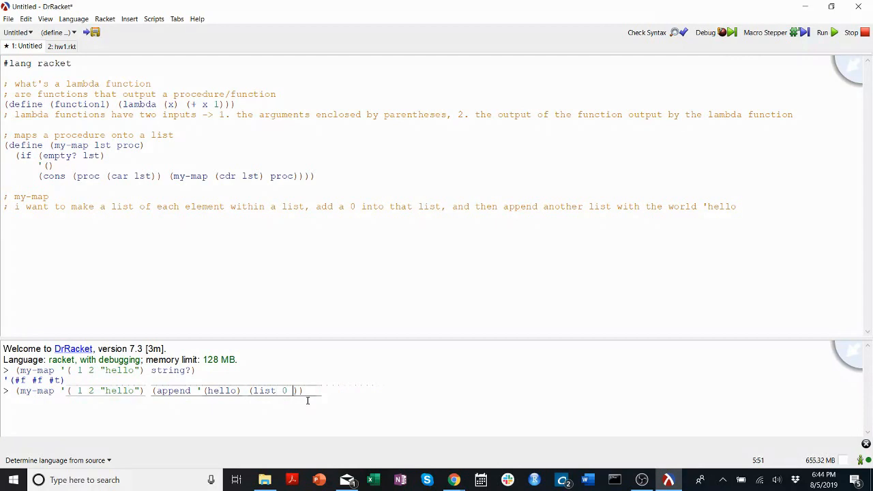
key(BackSpace)
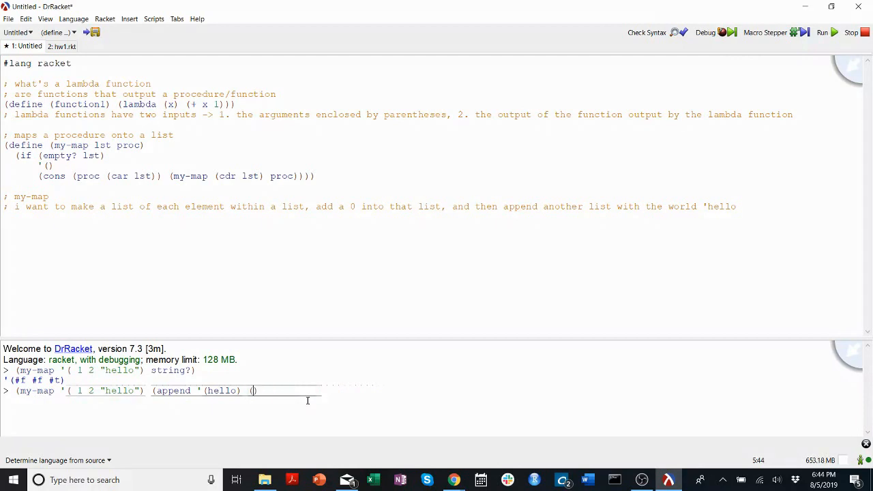
text((cons 0)
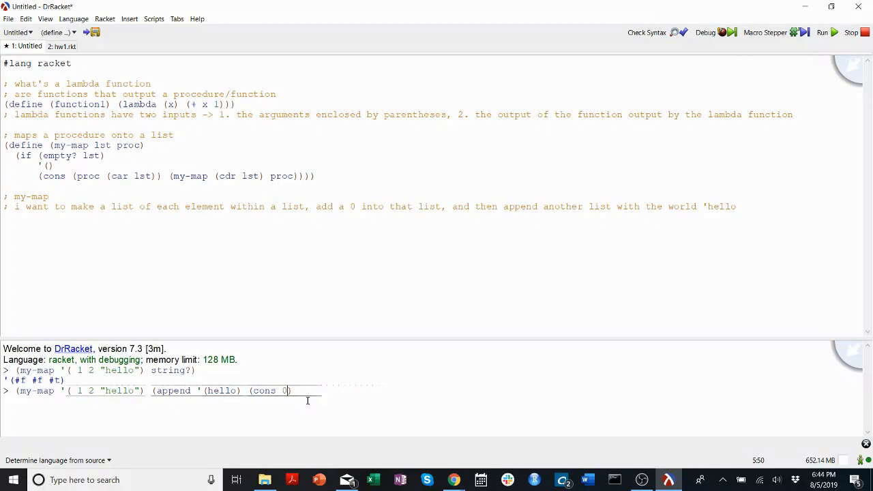
text(())
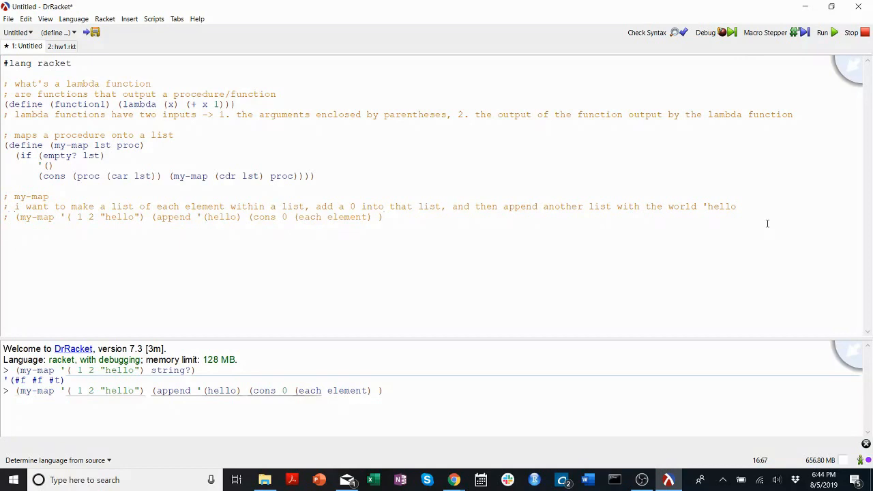
Mark the commented attempt '-> doesnt work' and begin '; (my-map '( 1 2 "hello") ('
text(-> doesnt work)
text(;)
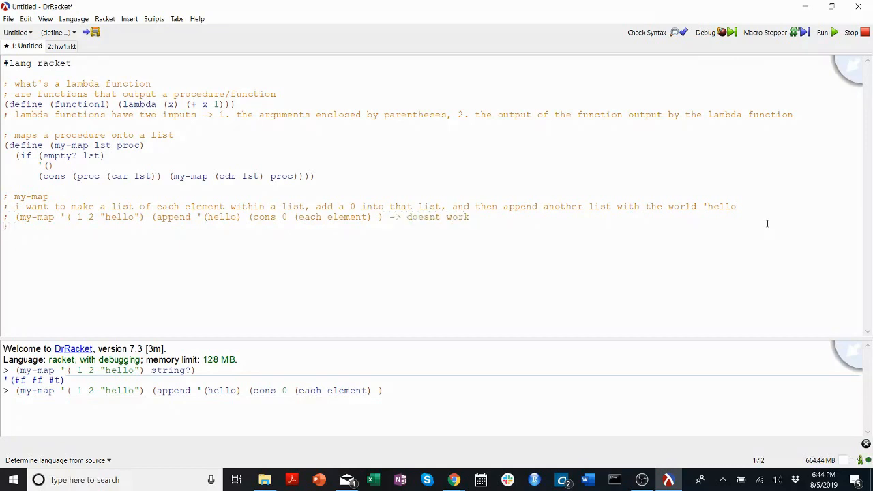
text((my-map '( 1)
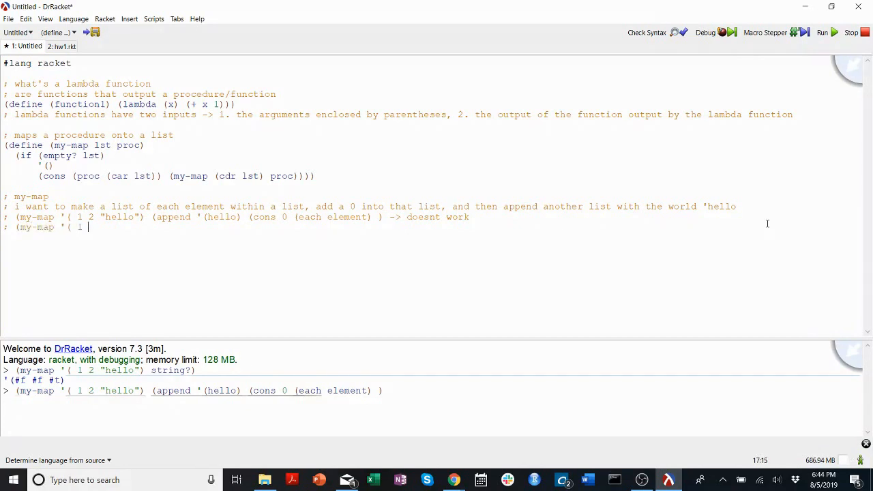
text('Hello)
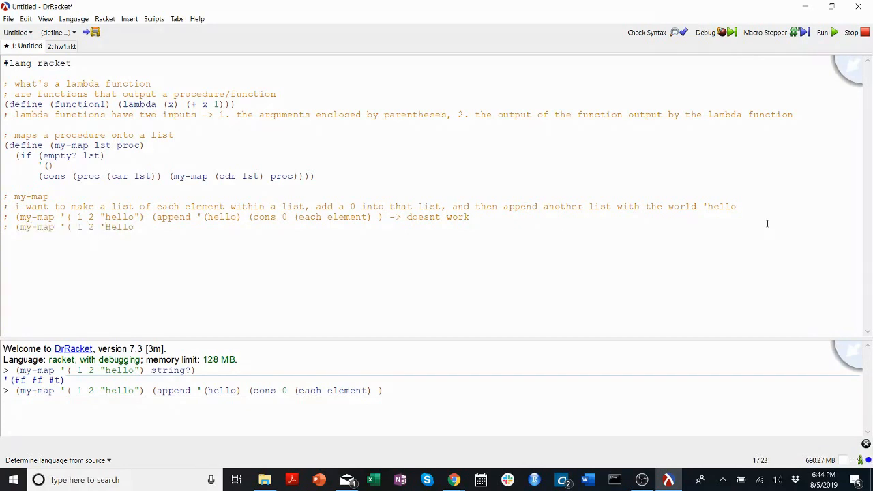
key(Backspace)
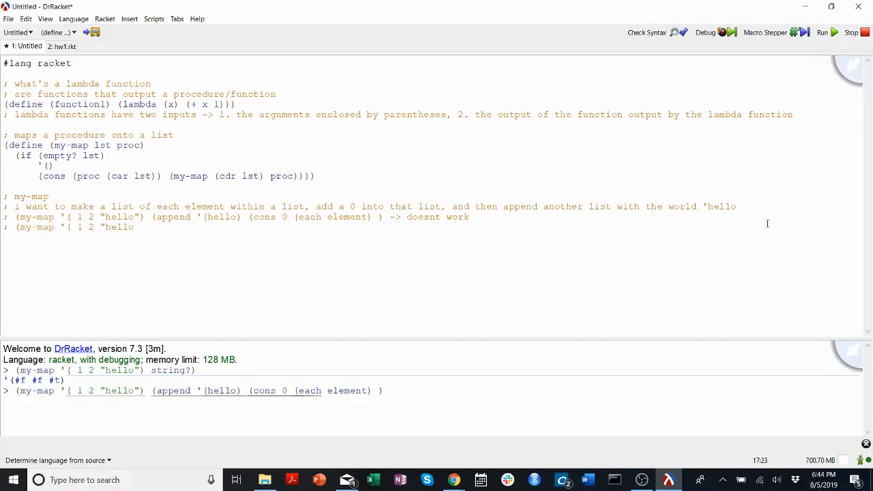
text(()
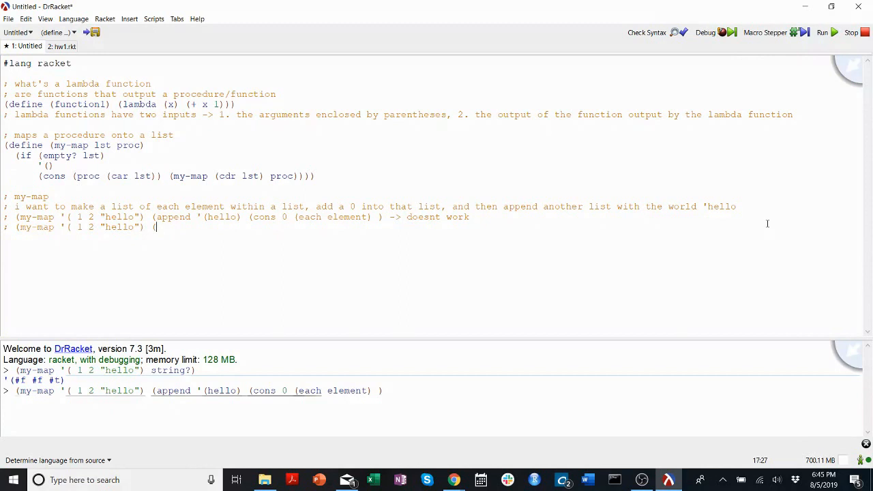
Complete the comment with (lambda (x) (append '(hello) (cons 0 (list x)))) and select it
text(lambda (x)
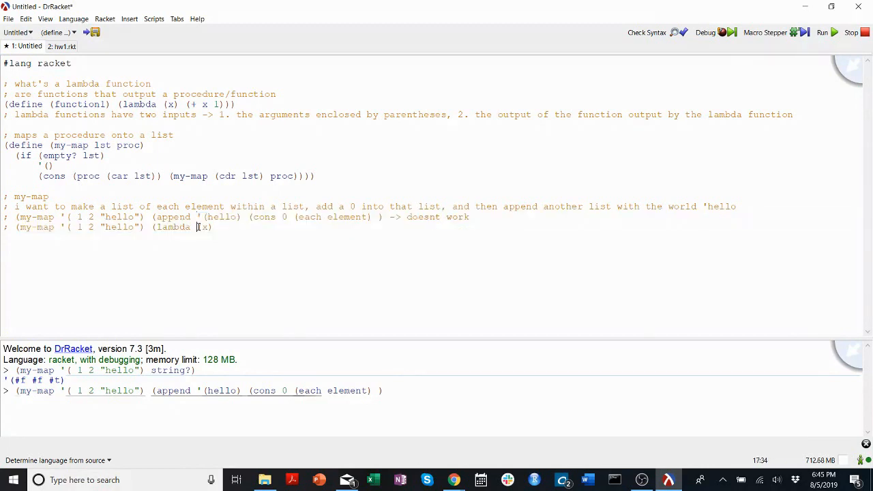
drag(73, 227, 136, 227)
text( (cons)
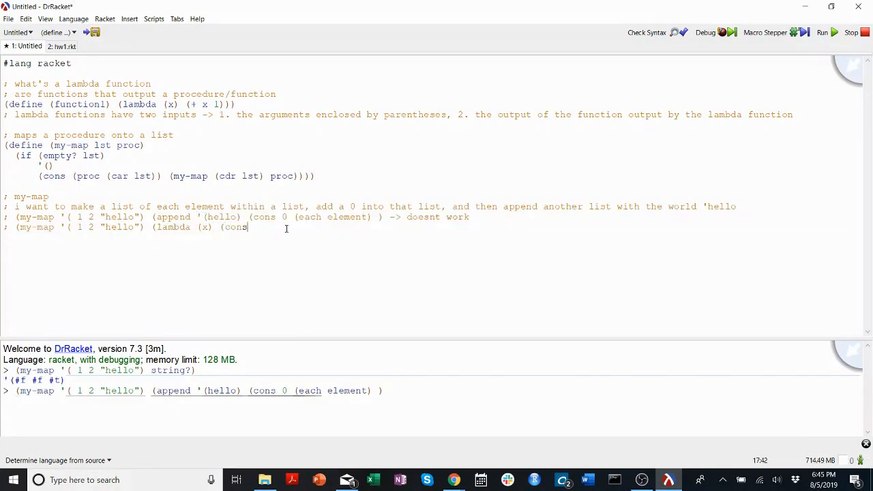
text(append '(hello)
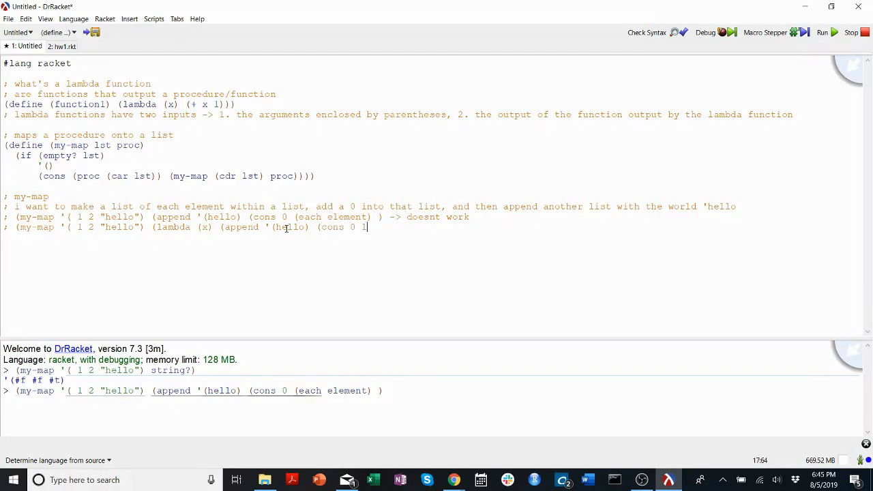
text((list)
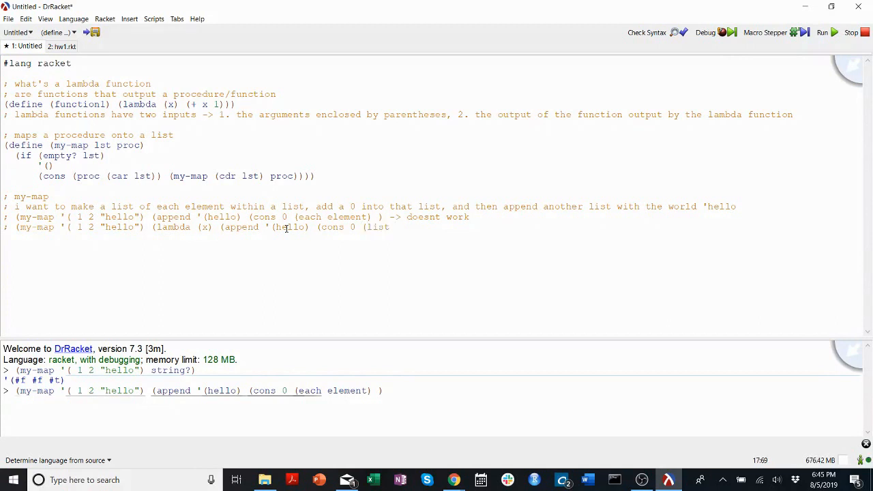
text(x)))))
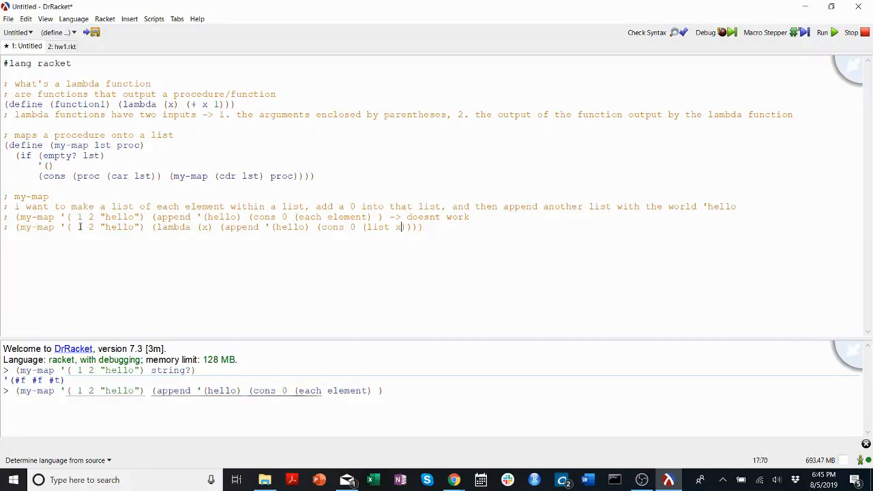
double_click(78, 227)
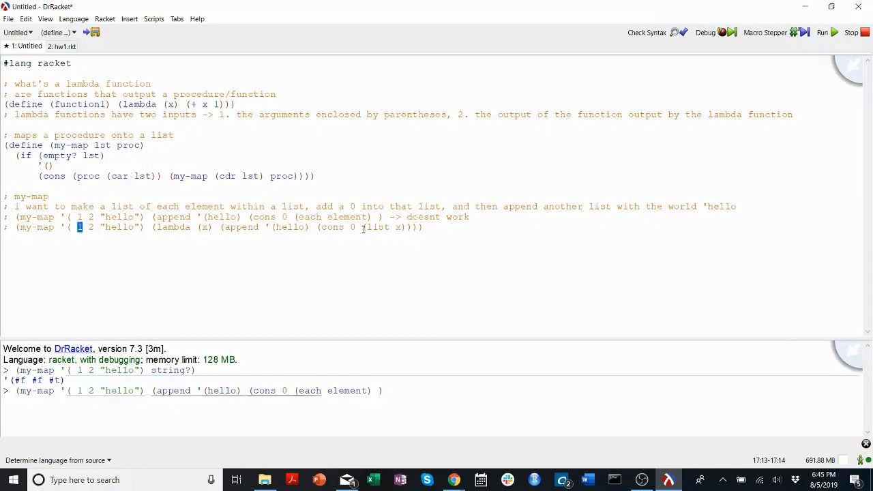
drag(361, 228, 421, 228)
text())
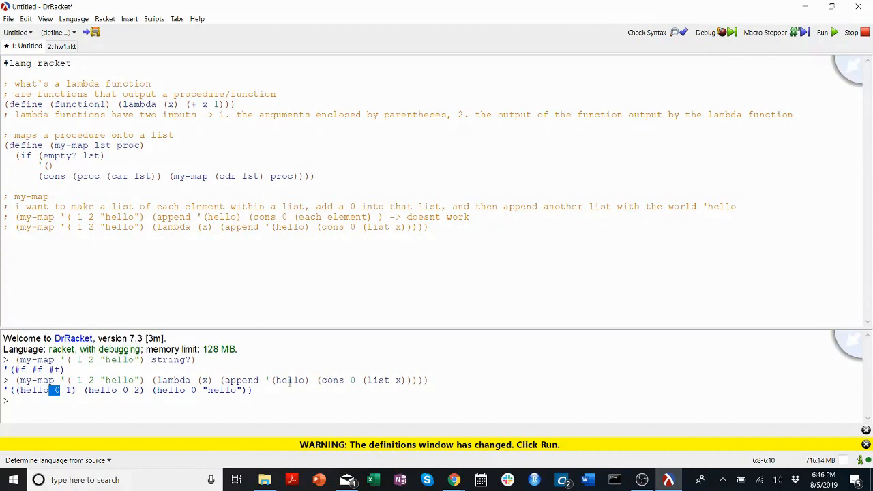
mouse_move(217, 370)
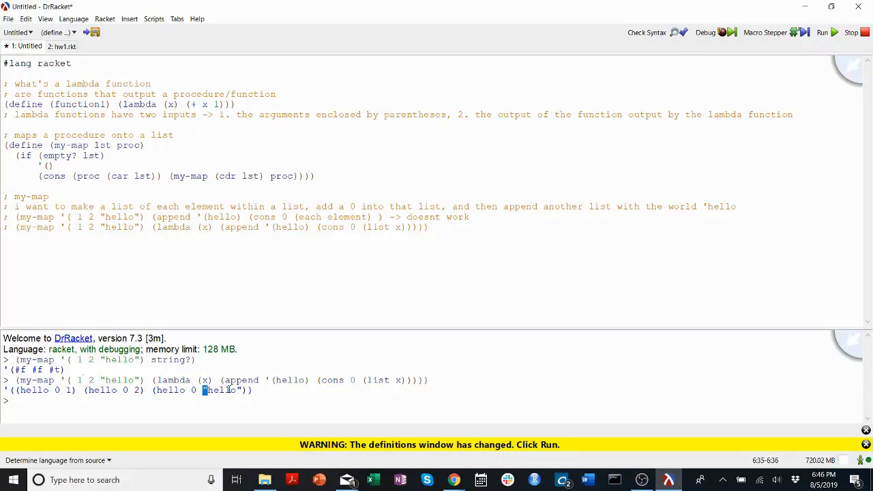
Highlight the "hello" element in the tested list '(1 2 "hello")
double_click(120, 380)
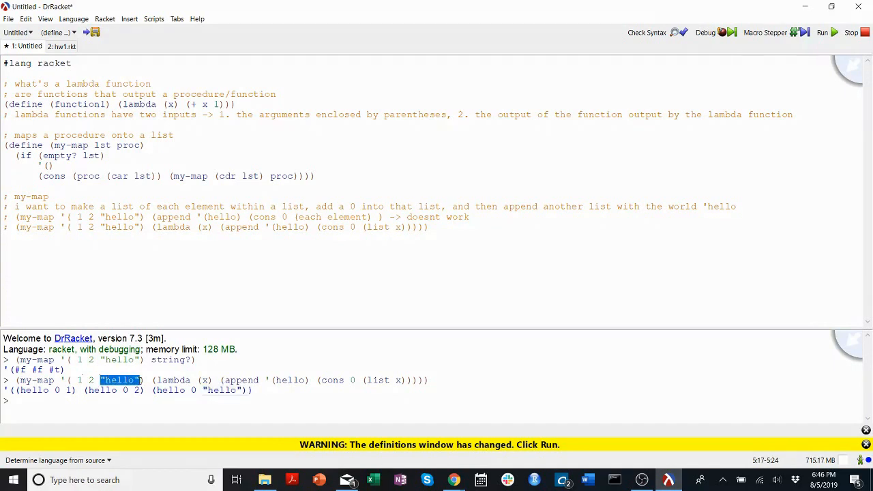